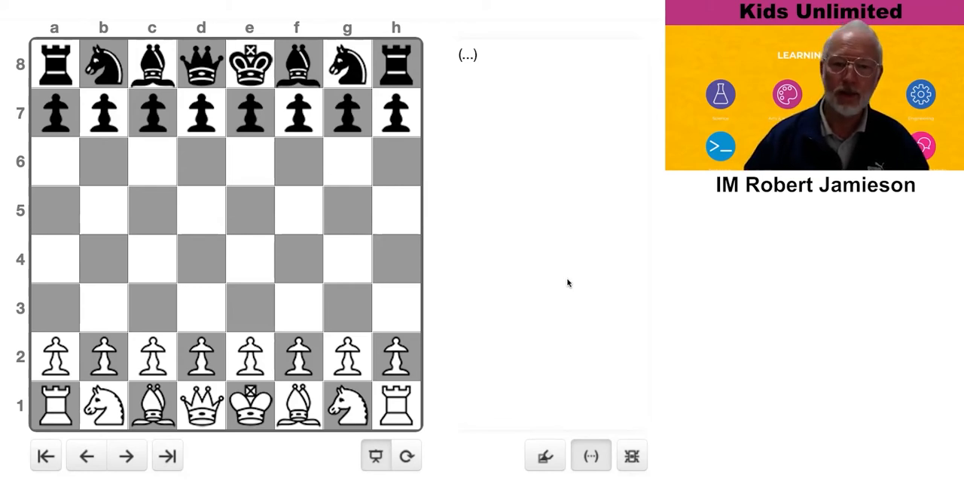
mouse_move(467, 280)
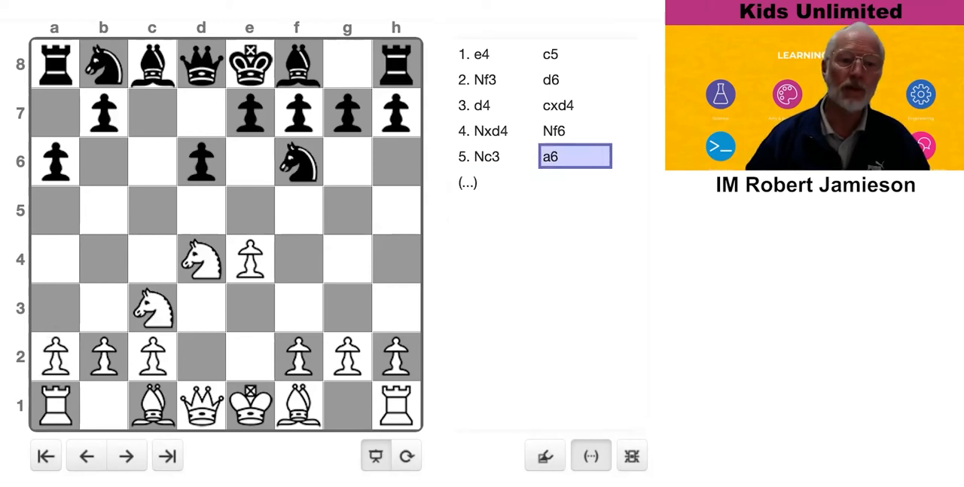
Play 6.a3 e5 7.Nf3 h6 on the board so the moves appear in the notation.
left_click(250, 307)
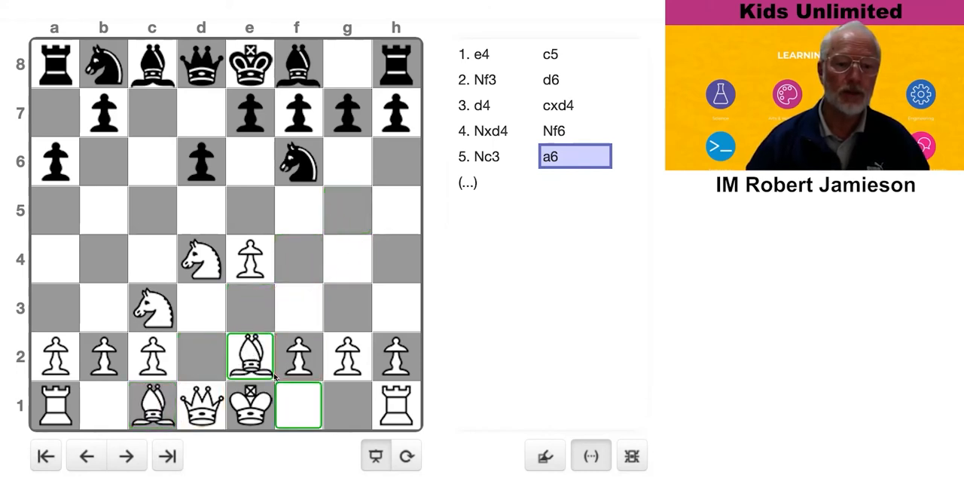
left_click(299, 405)
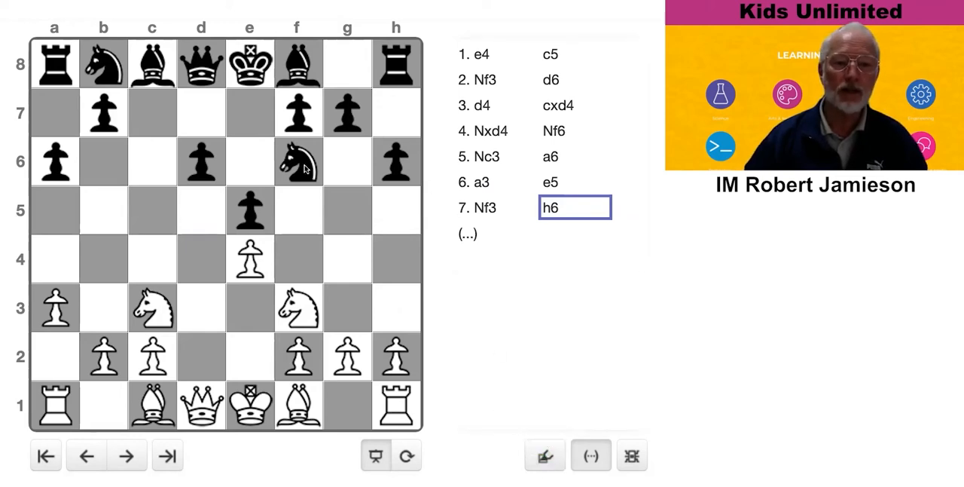
Push White's h-pawn to h3 for move 8.
left_click(297, 161)
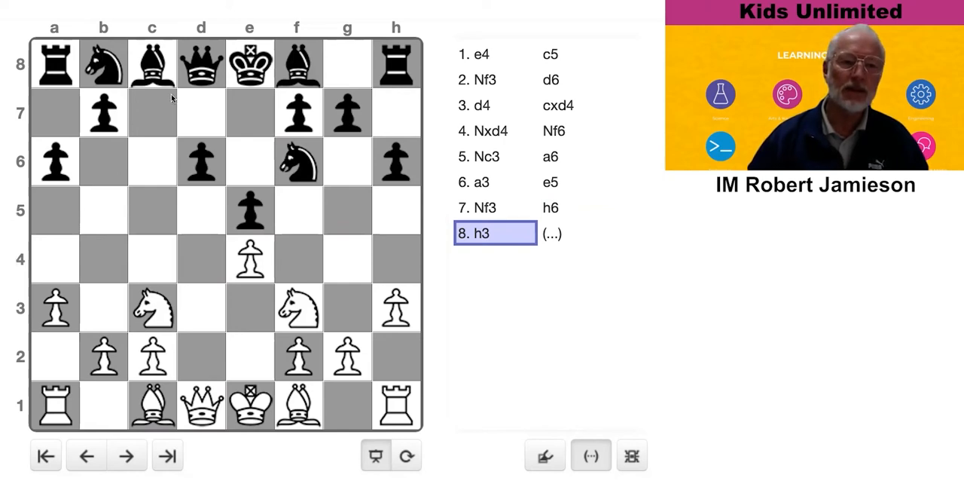
Develop Black's bishops with 8...Be7 9.Bc4 Be6.
left_click(250, 163)
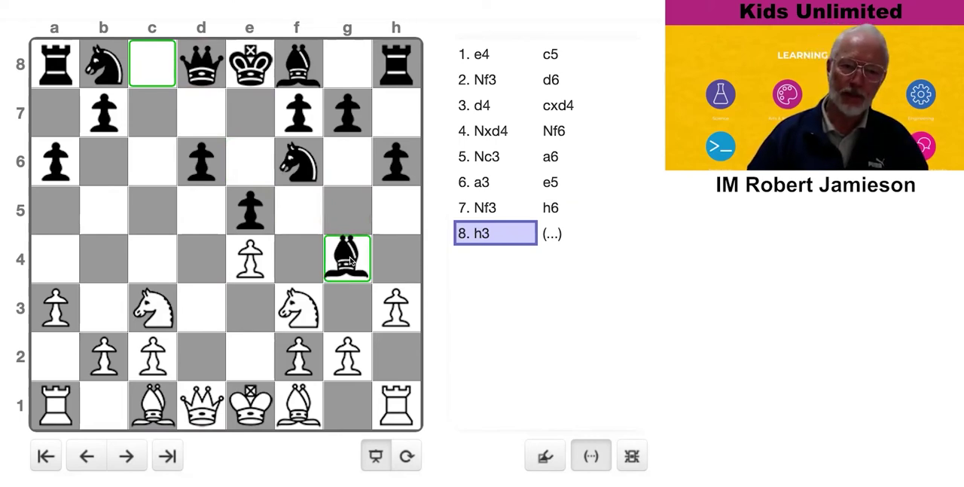
left_click_drag(347, 259, 250, 307)
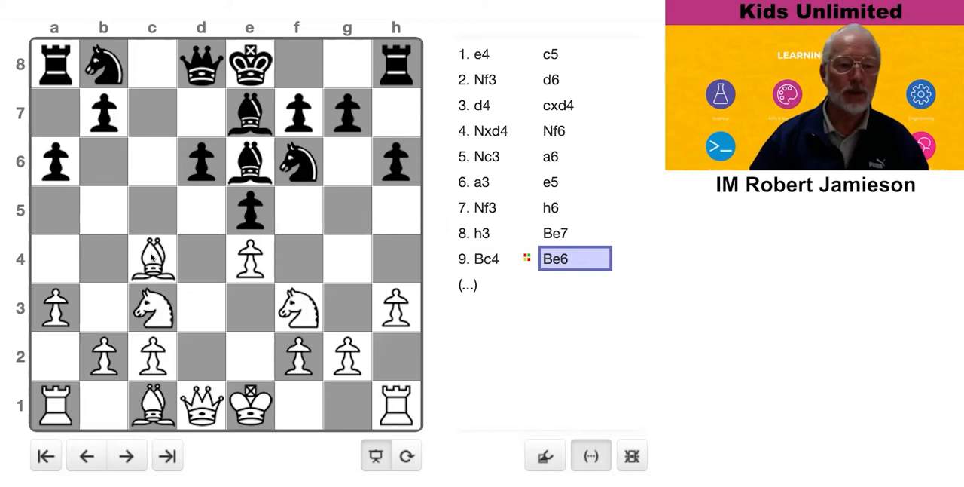
Trade bishops on e6 with 10.Bxe6 fxe6, after showing d5 ideas.
left_click(151, 259)
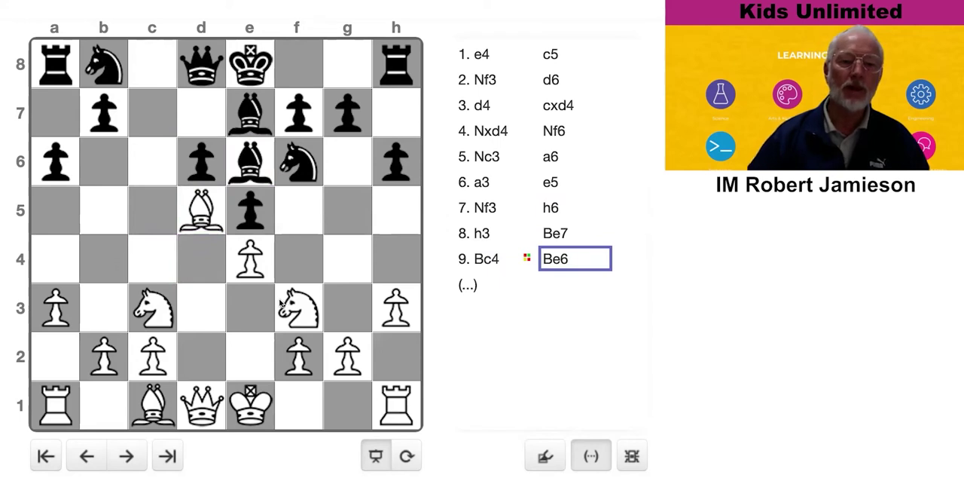
left_click(201, 209)
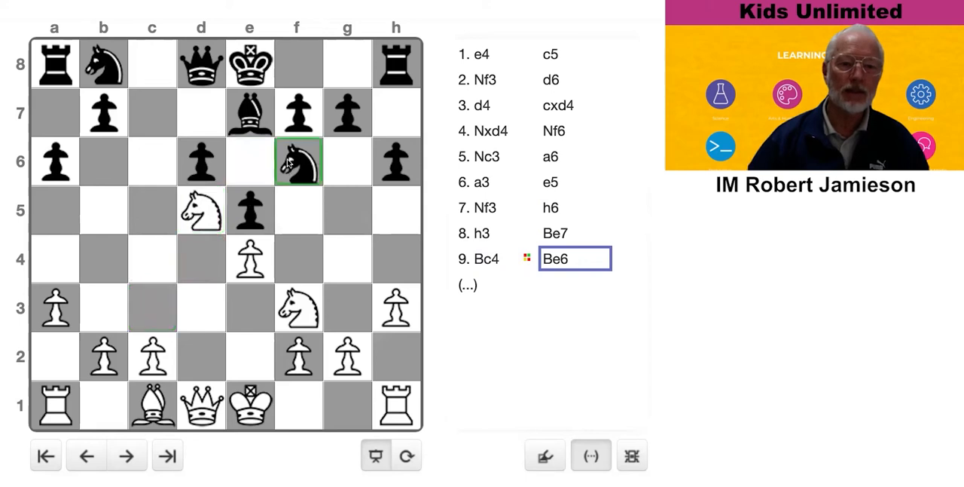
left_click_drag(200, 405, 200, 211)
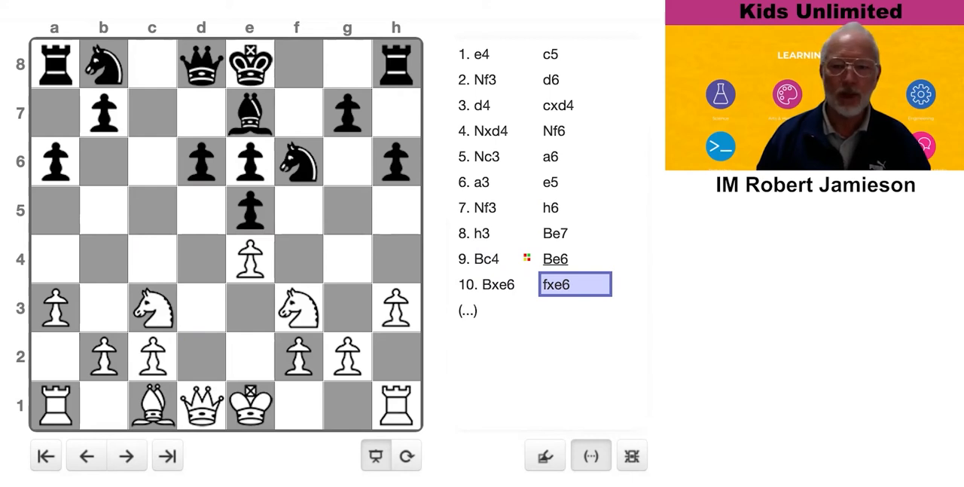
left_click(86, 455)
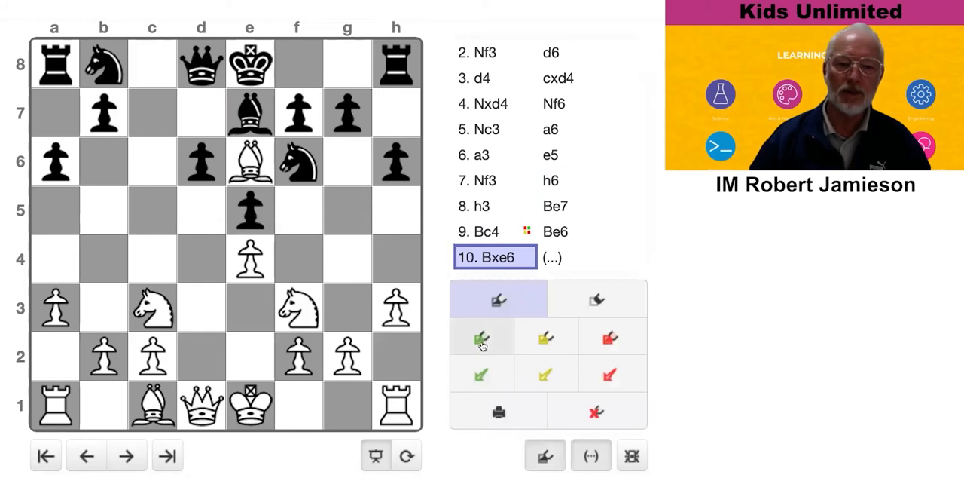
left_click(482, 337)
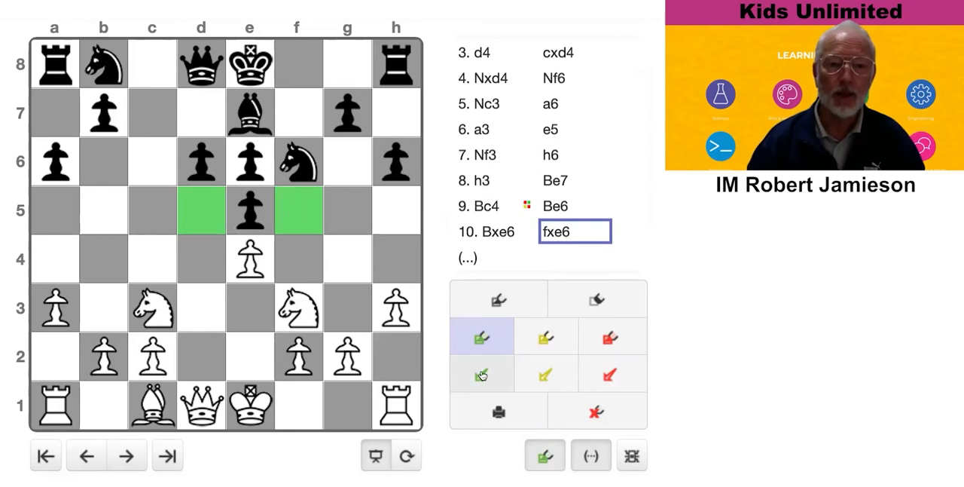
left_click(482, 373)
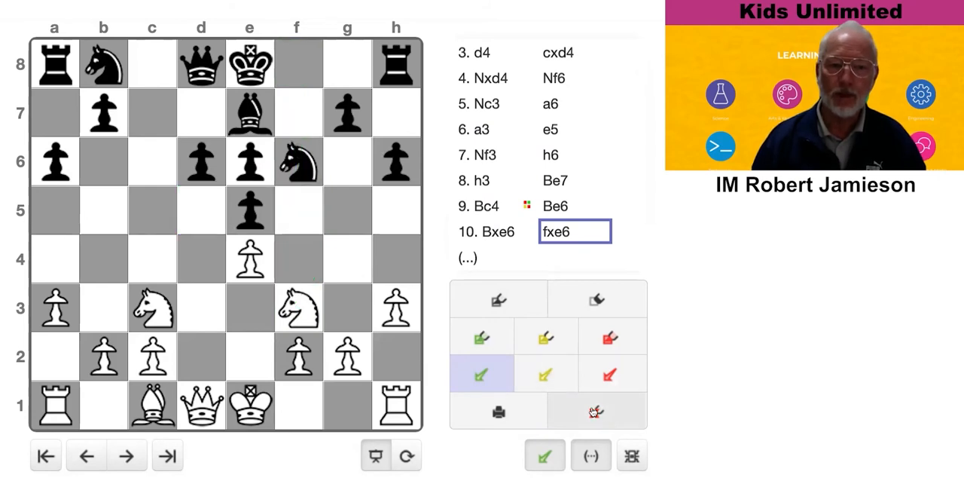
left_click(546, 455)
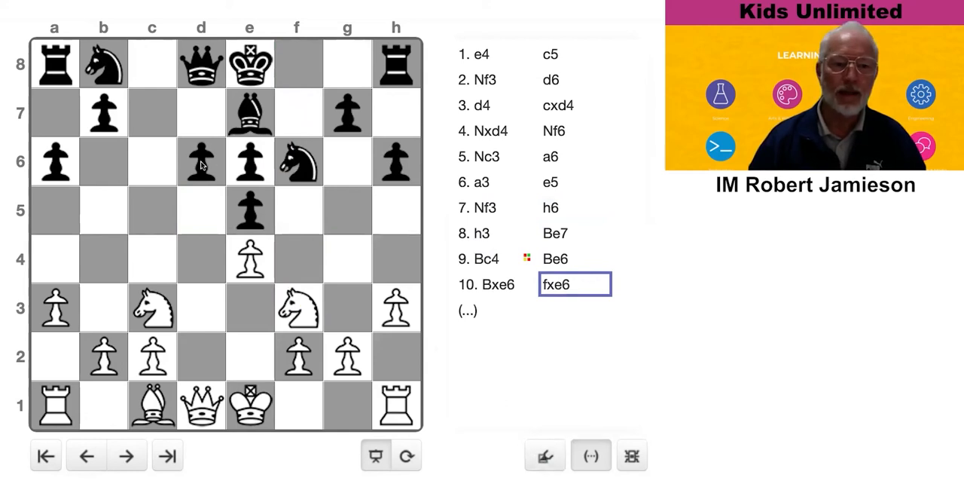
Castle both sides and advance White's b-pawn: 11.O-O O-O 12.b4.
left_click(151, 308)
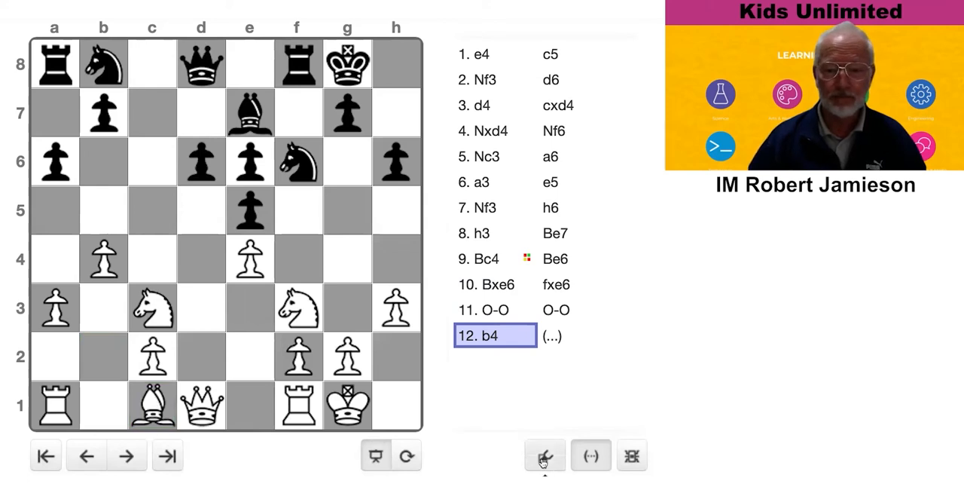
Take back 12.b4, retry the b-pawn advance and continue with 12...Nbd7 13.Bb2 Rc8.
left_click(545, 455)
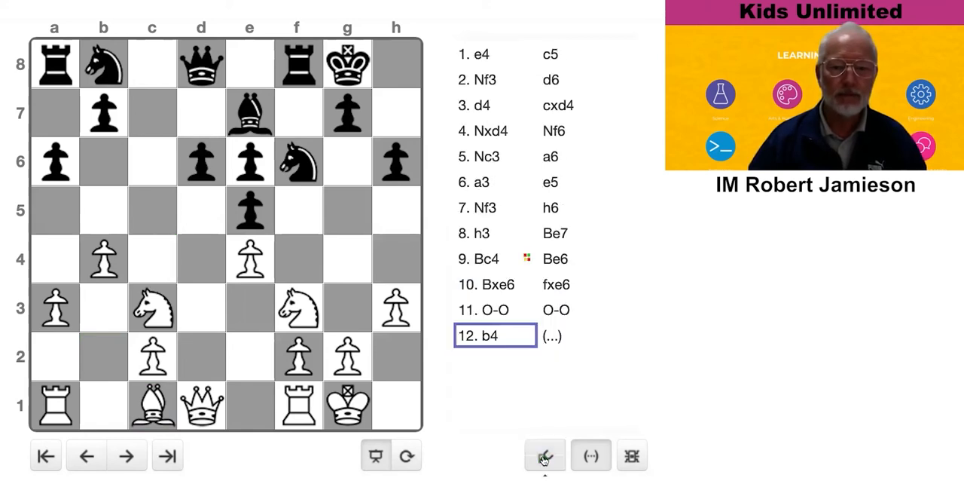
left_click(86, 455)
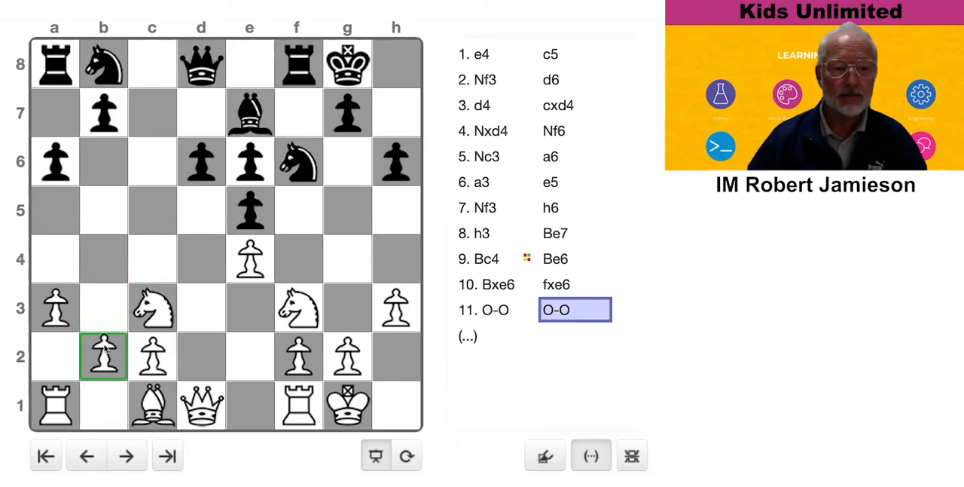
left_click_drag(202, 405, 202, 307)
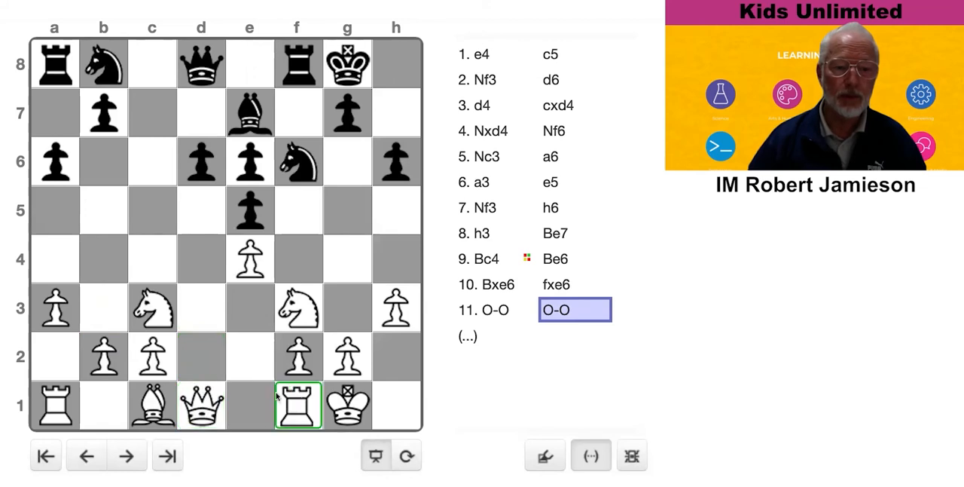
left_click(574, 310)
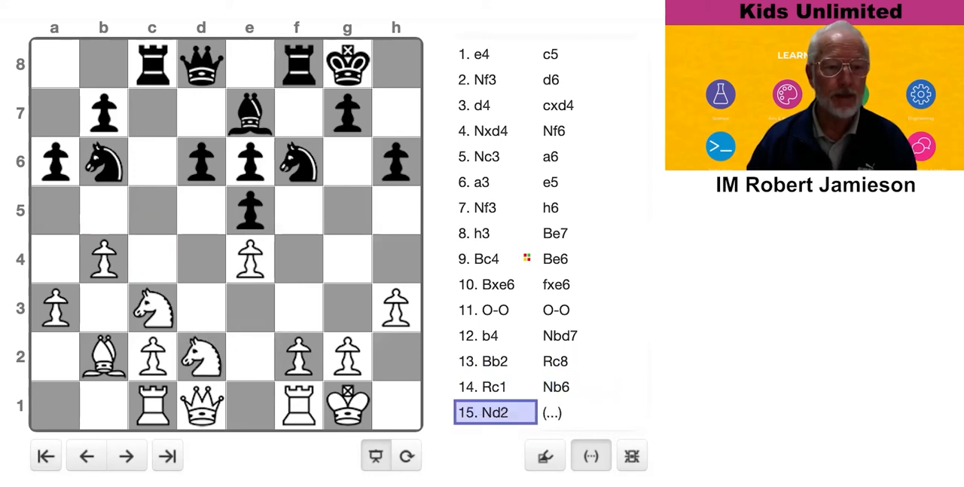
Step through 14.Rc1 Nb6 15.Nd2 Nc4 16.Nxc4 Rxc4 to reach 17.f3.
left_click(127, 455)
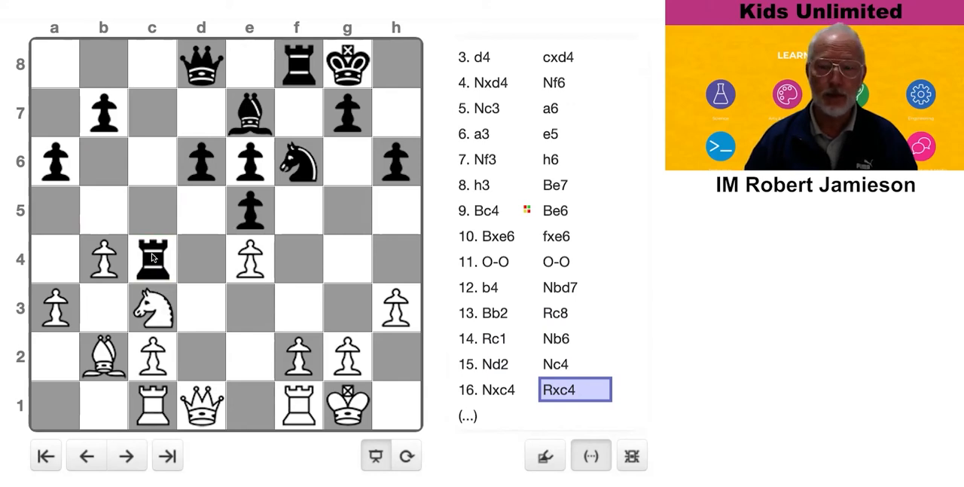
left_click(250, 259)
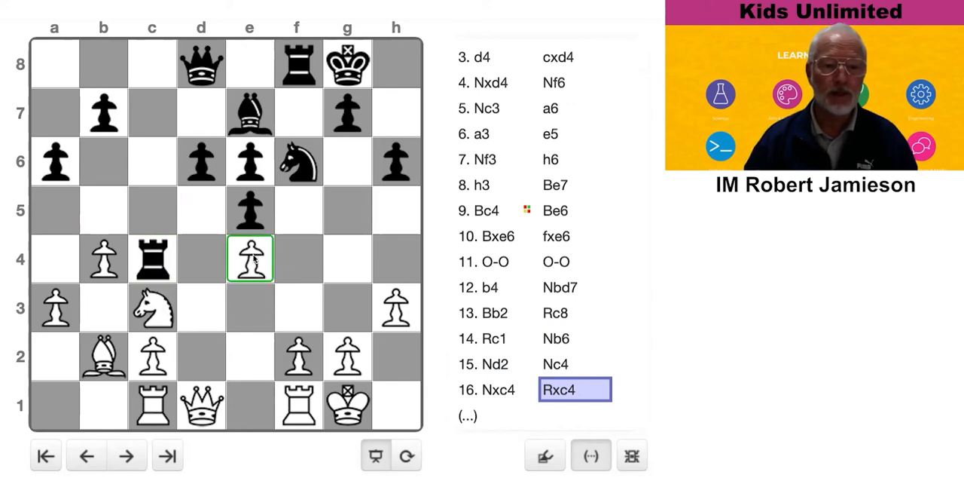
mouse_move(265, 262)
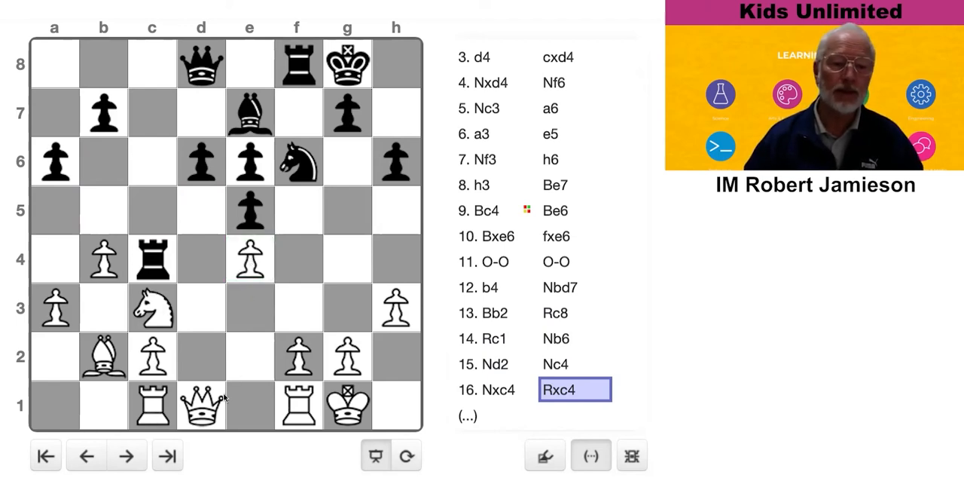
left_click(200, 405)
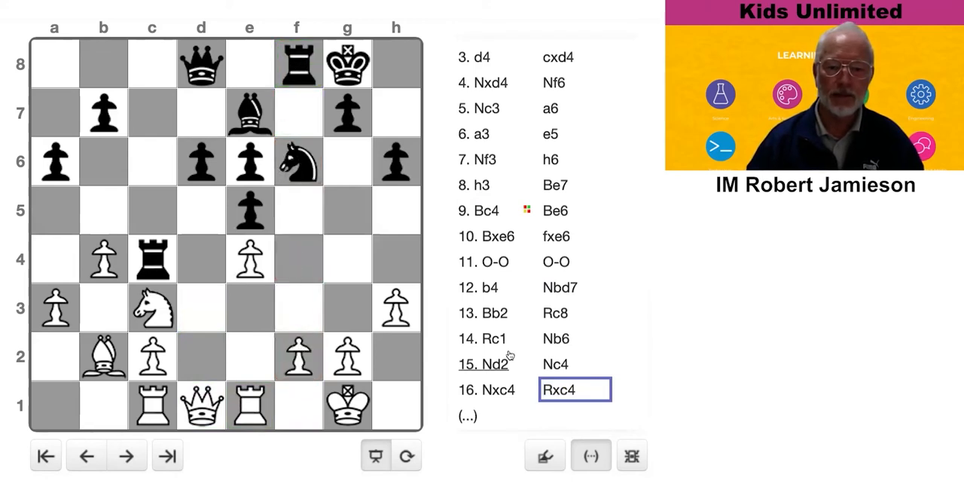
left_click(126, 455)
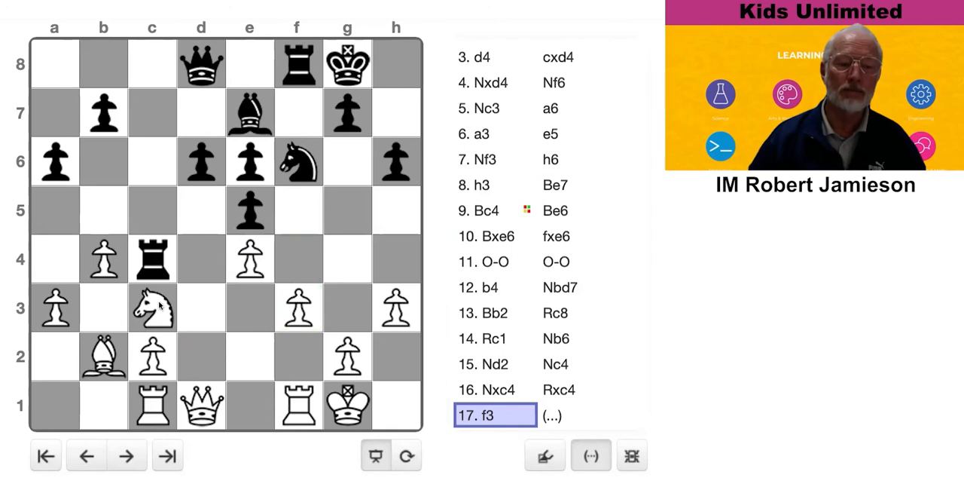
Mark a green arrow from f2 to b6 and advance to 17...a5 18.Qd3 Qb6+.
left_click(150, 307)
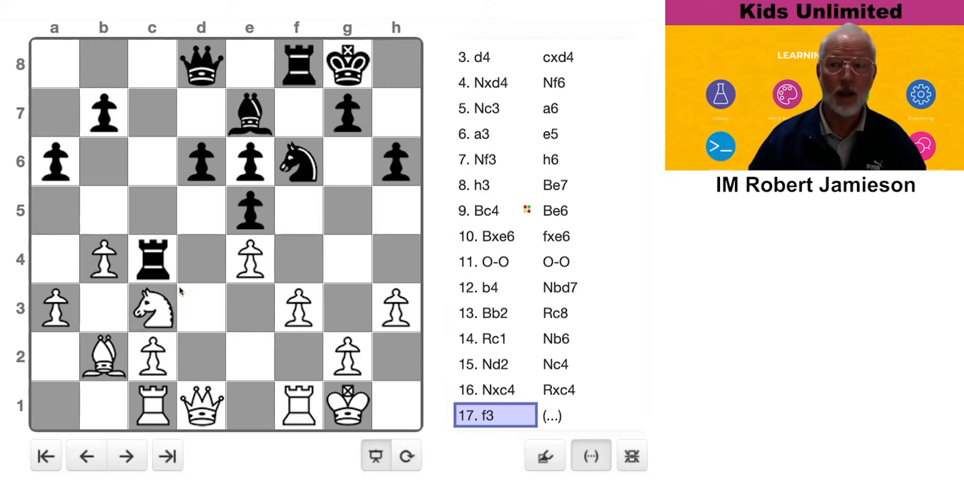
left_click(546, 456)
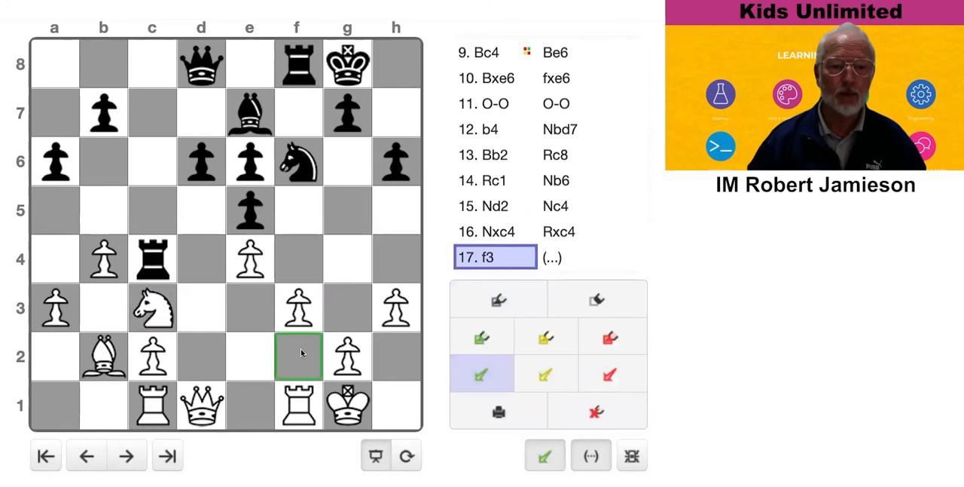
left_click_drag(299, 354, 102, 163)
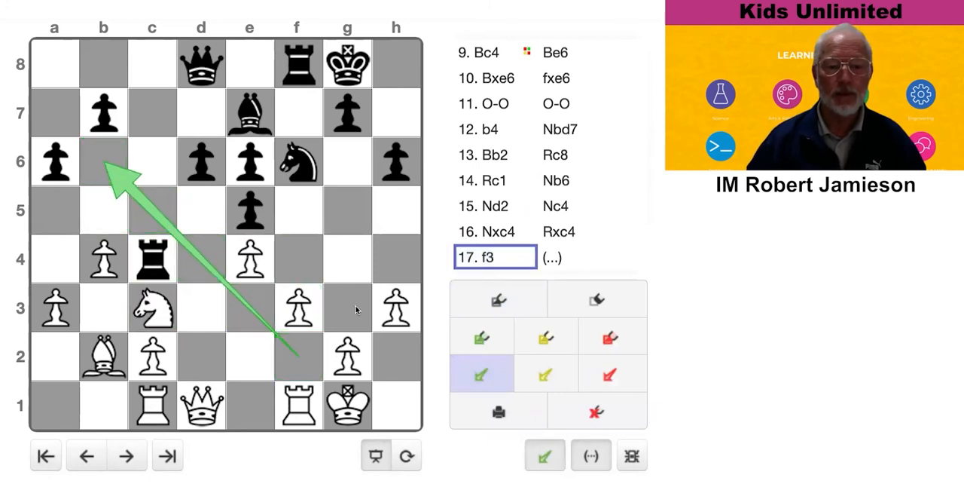
left_click(597, 409)
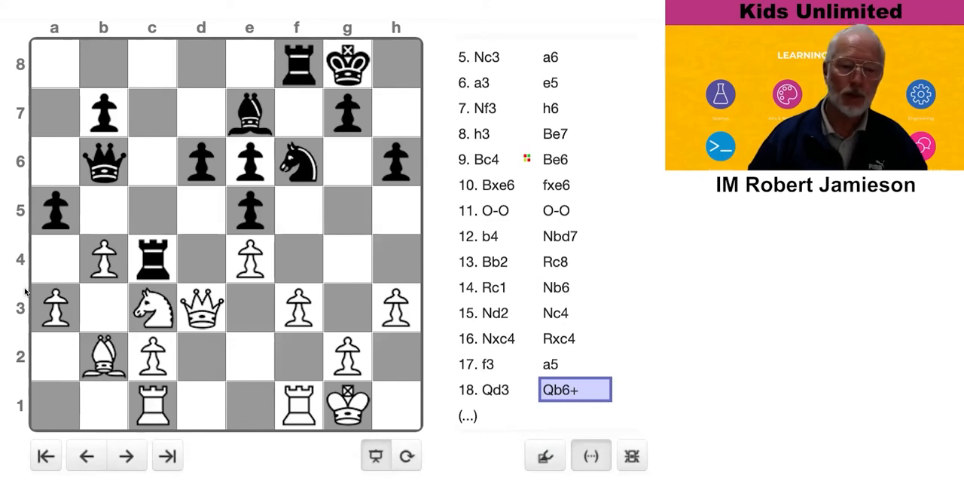
Try king and rook ideas, then reach 19.Rf2 Rfc8 20.b5 Nh5.
left_click(295, 405)
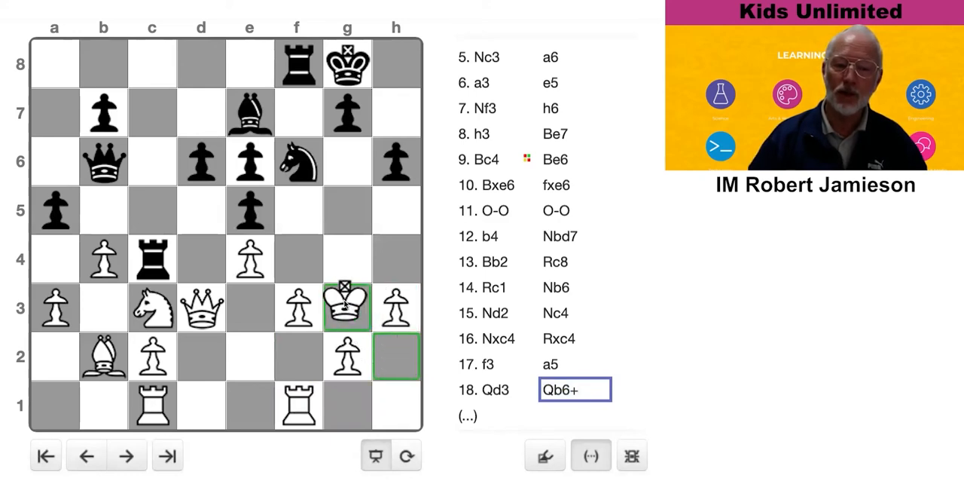
left_click_drag(346, 306, 395, 356)
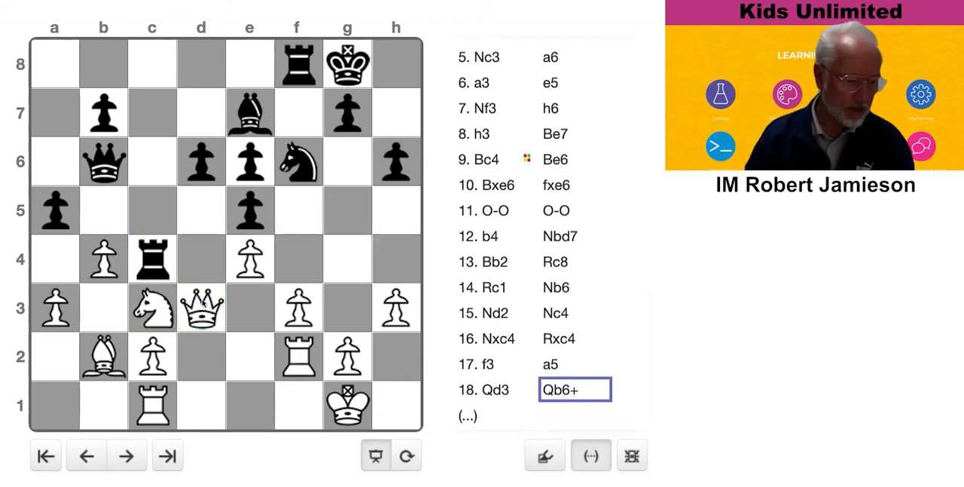
left_click(127, 455)
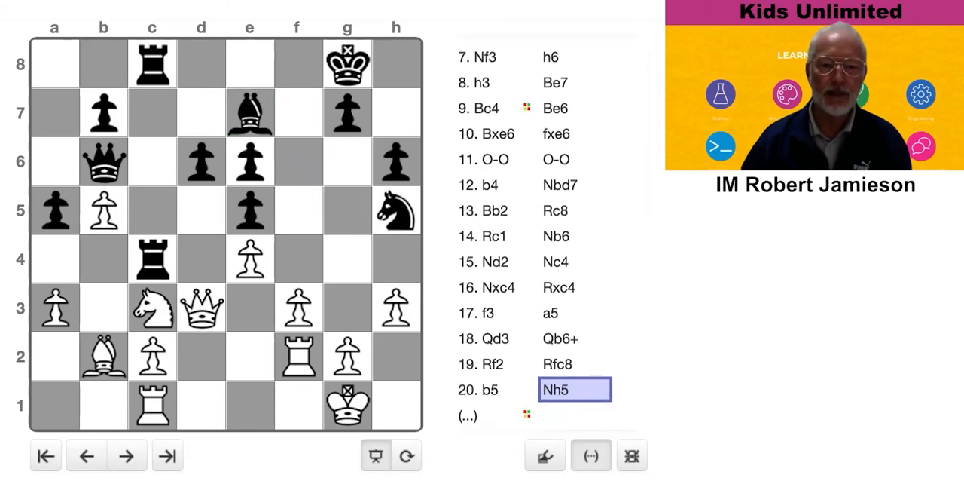
Bring White's king to f1 so 21.Kf1 is recorded.
scroll("down", 3)
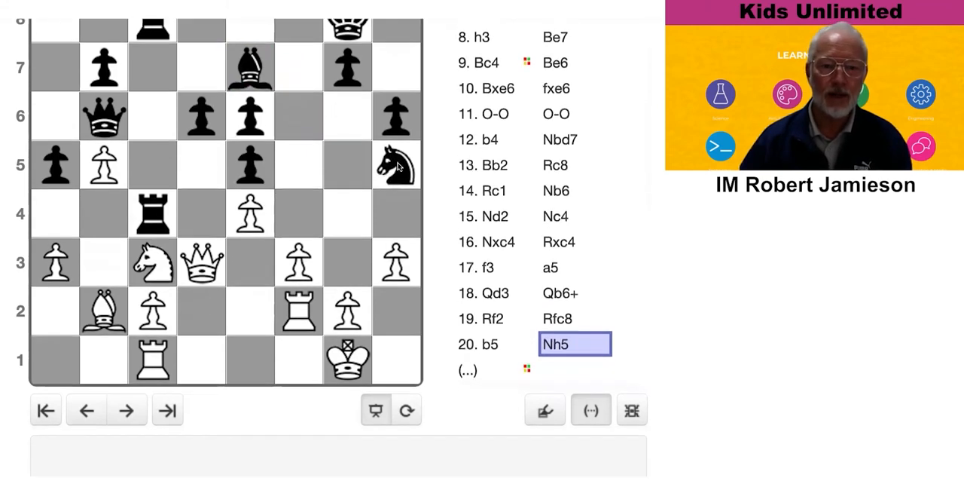
left_click_drag(396, 164, 347, 262)
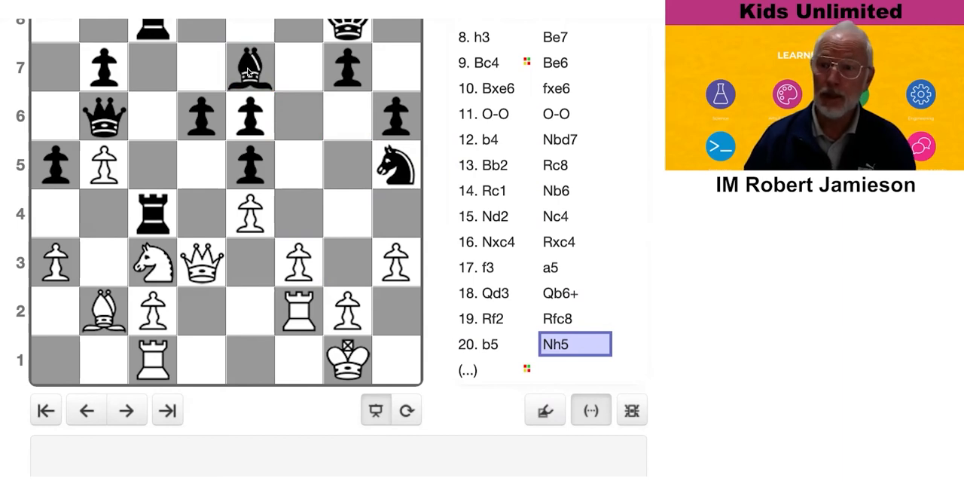
left_click(346, 310)
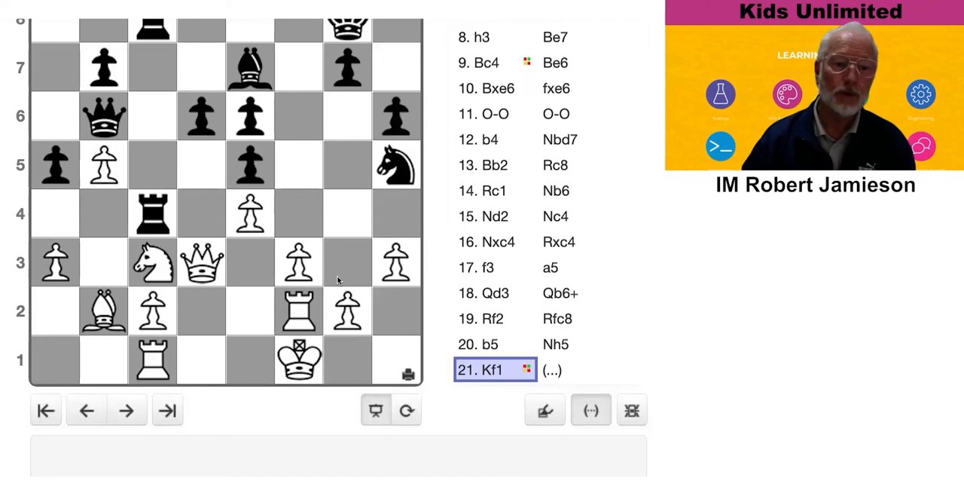
mouse_move(324, 250)
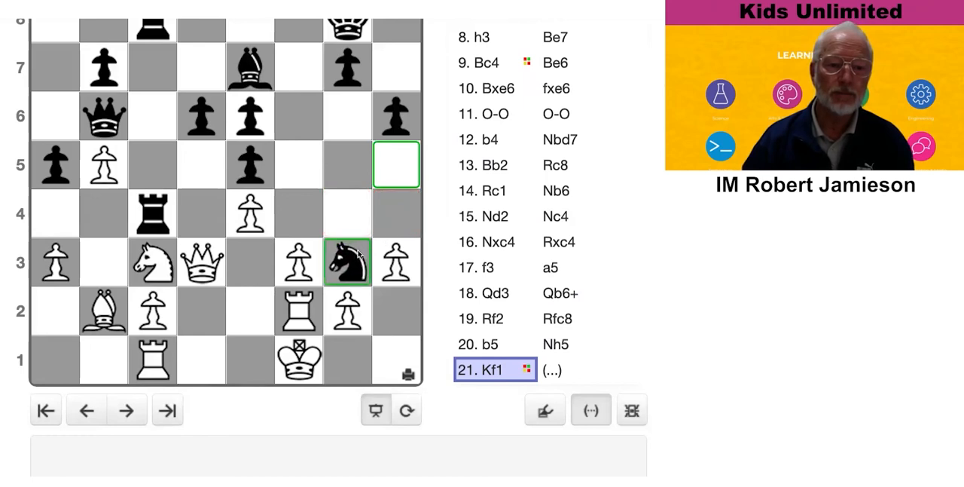
Show the Ng3 and Bh4 ideas and land Black's bishop on h4 with 21...Bh4.
left_click(126, 410)
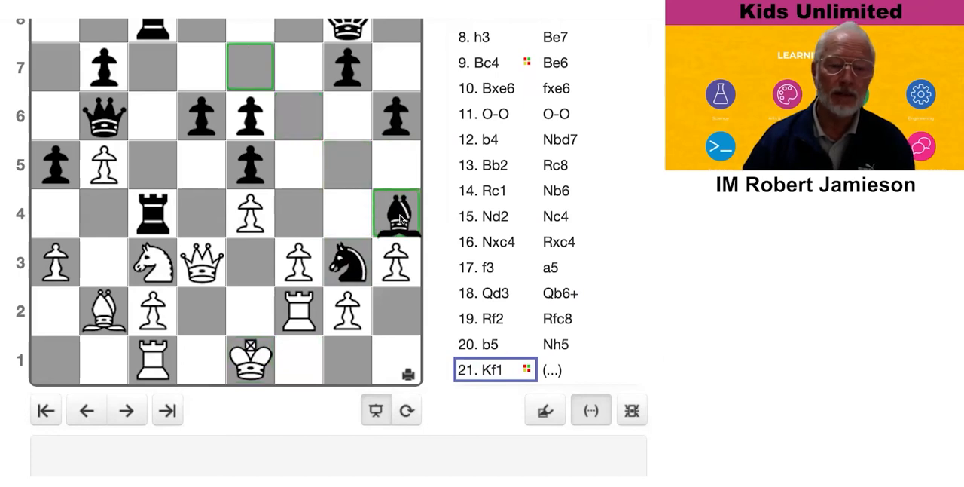
left_click_drag(398, 214, 250, 67)
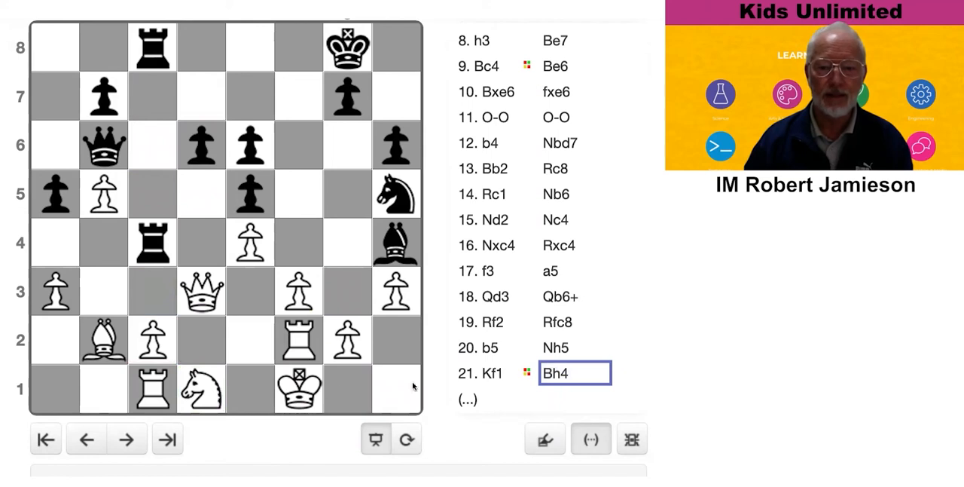
Advance to the final move 23...Qg1+ with White resigned recorded in the move list.
left_click(127, 440)
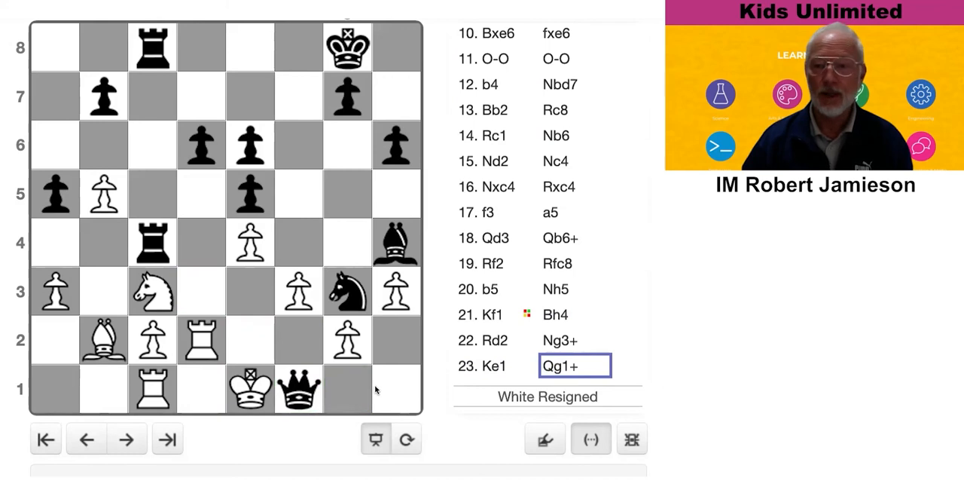
mouse_move(362, 384)
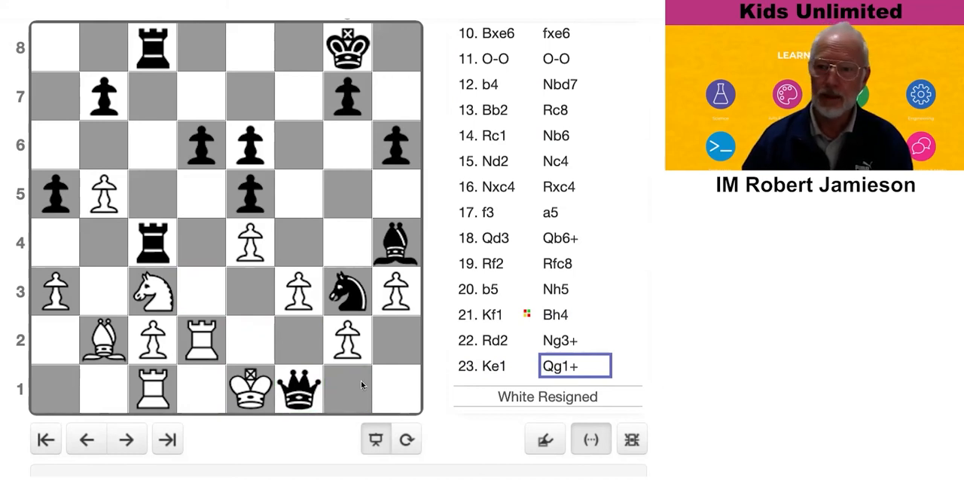